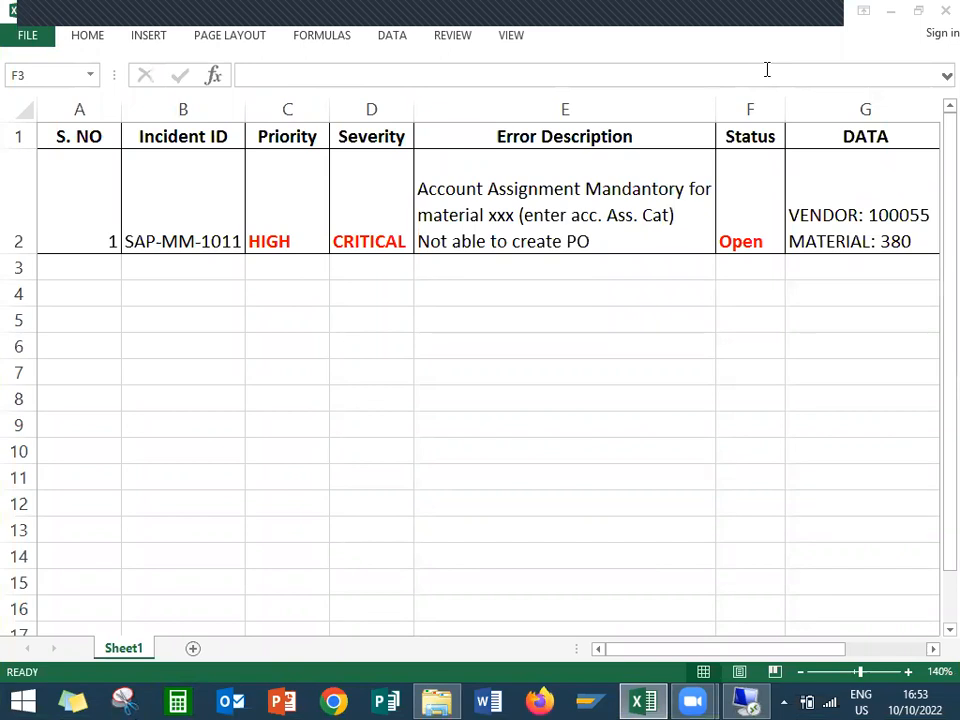
{"action": "mouse_move", "coordinate": [184, 208]}
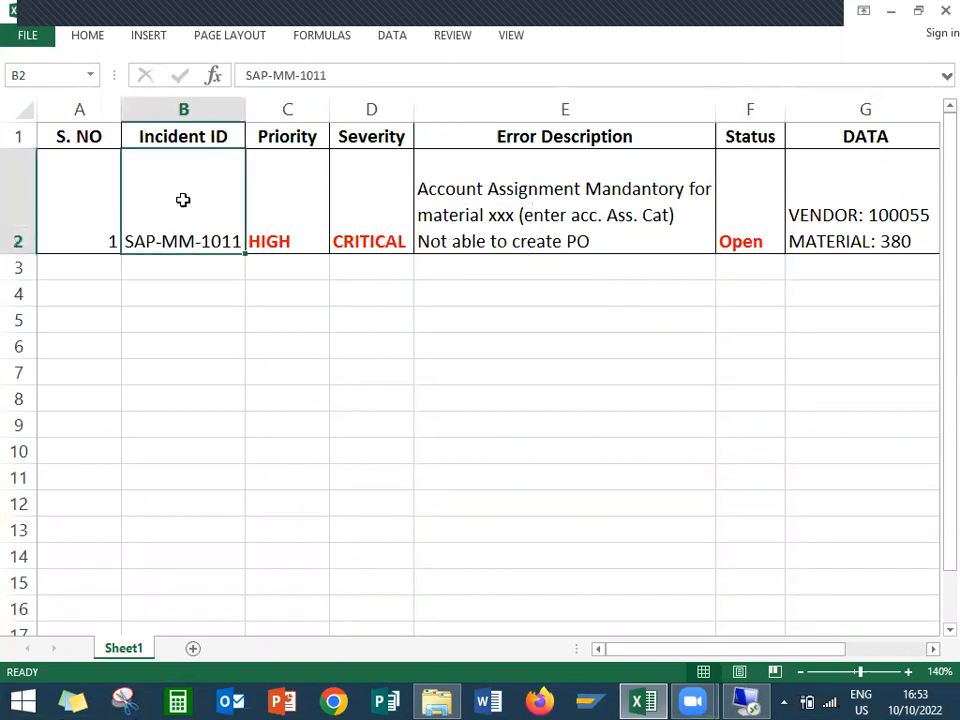
{"action": "mouse_move", "coordinate": [284, 217]}
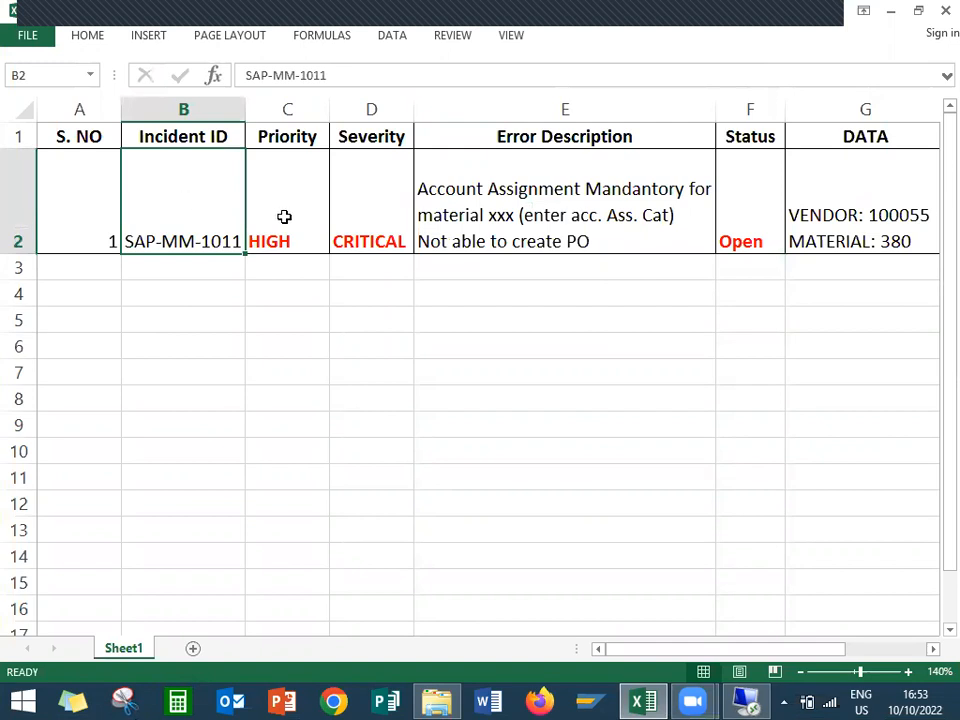
{"action": "mouse_move", "coordinate": [583, 218]}
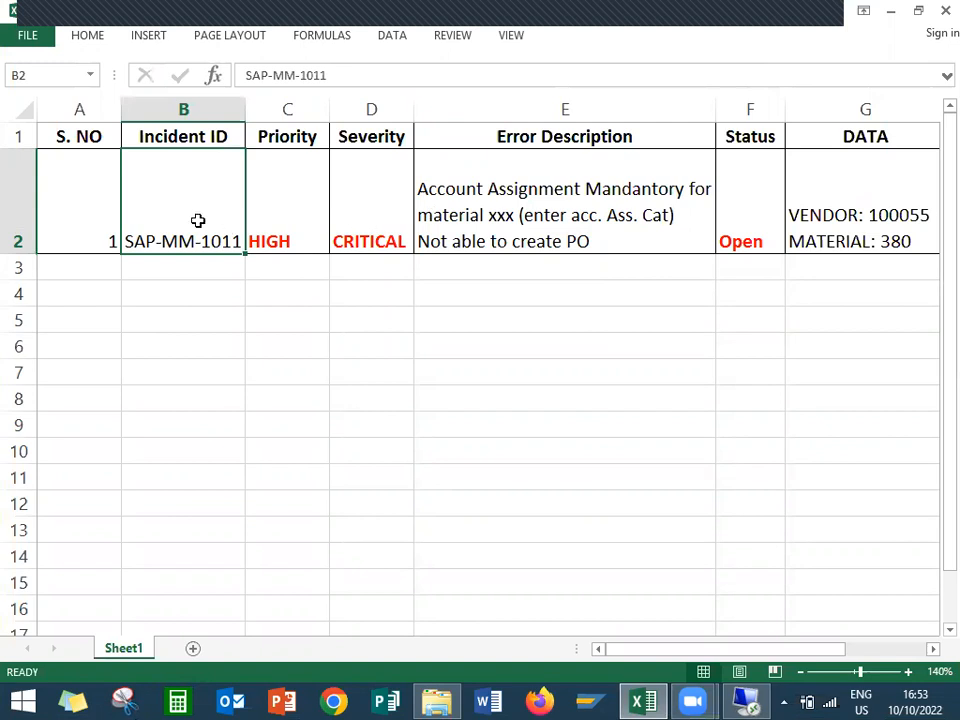
Review the incident's priority, severity and error description
{"action": "left_click", "coordinate": [287, 200]}
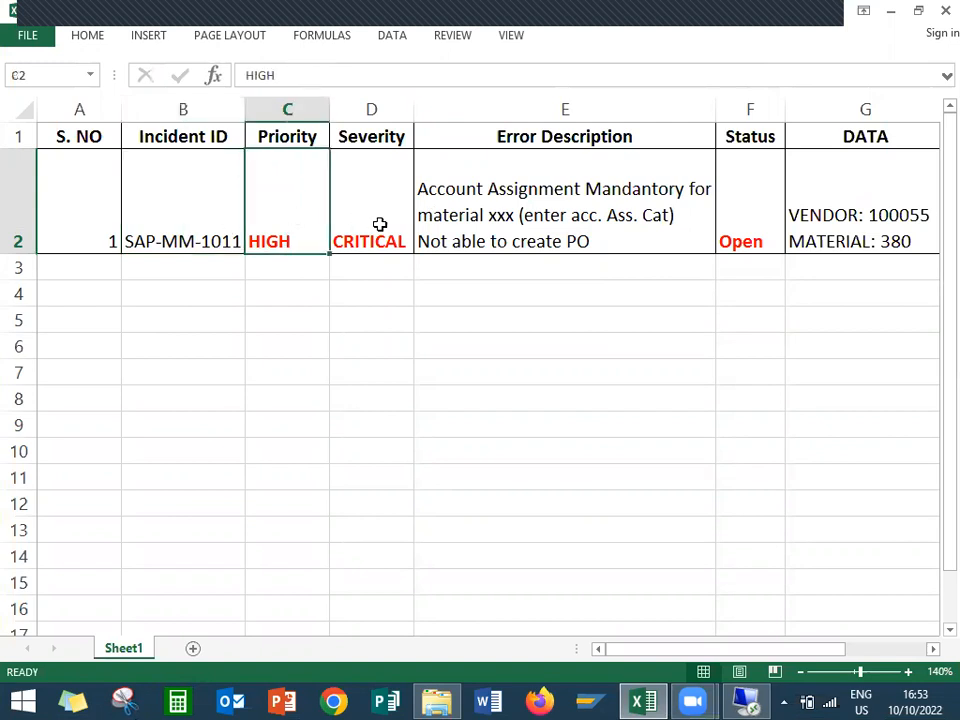
{"action": "left_click", "coordinate": [370, 241]}
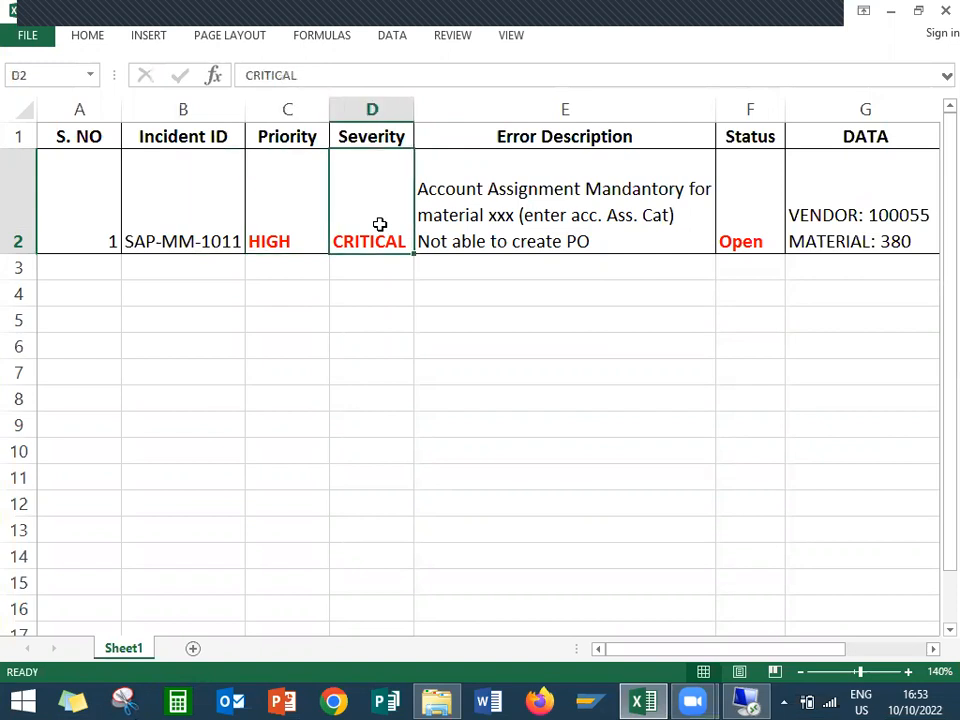
{"action": "left_click", "coordinate": [564, 215]}
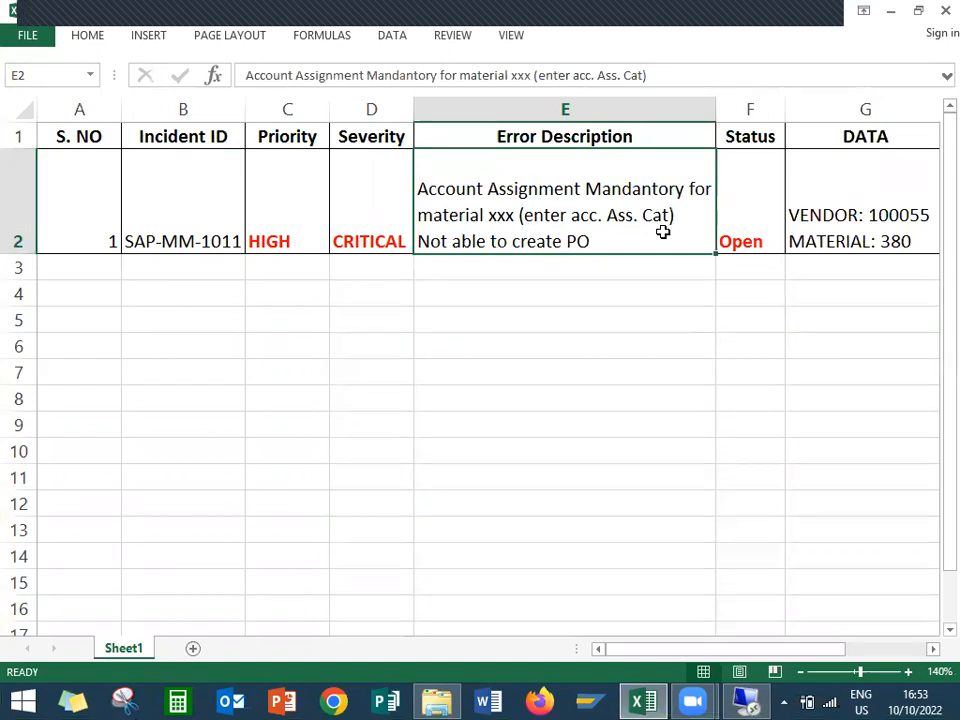
{"action": "mouse_move", "coordinate": [448, 194]}
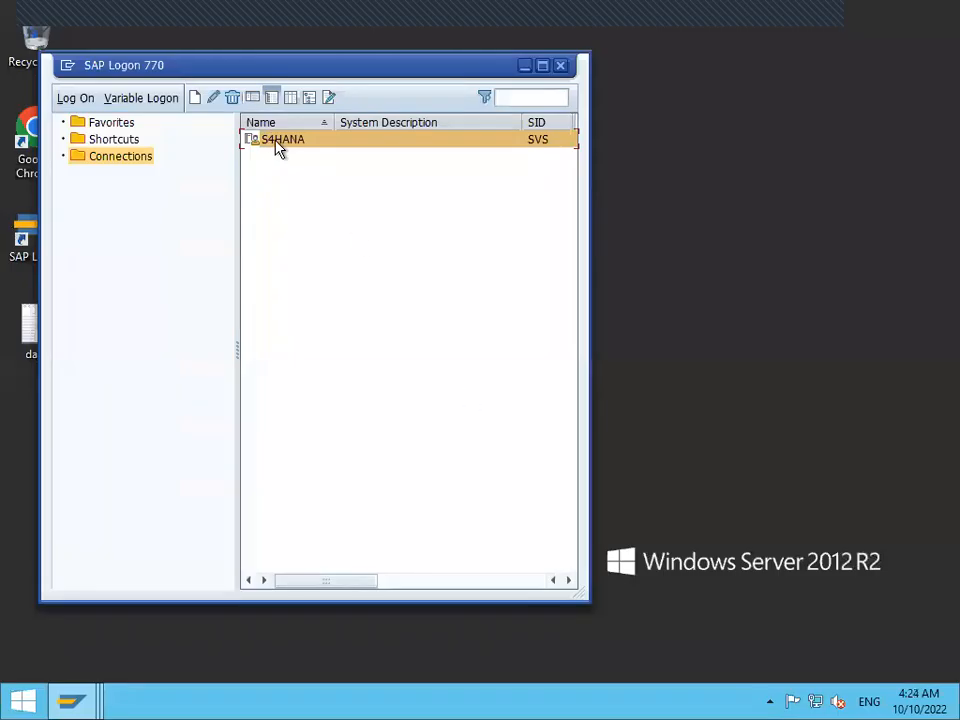
Log on to S4HANA while keeping other sessions, and dismiss the license notice
{"action": "double_click", "coordinate": [282, 139]}
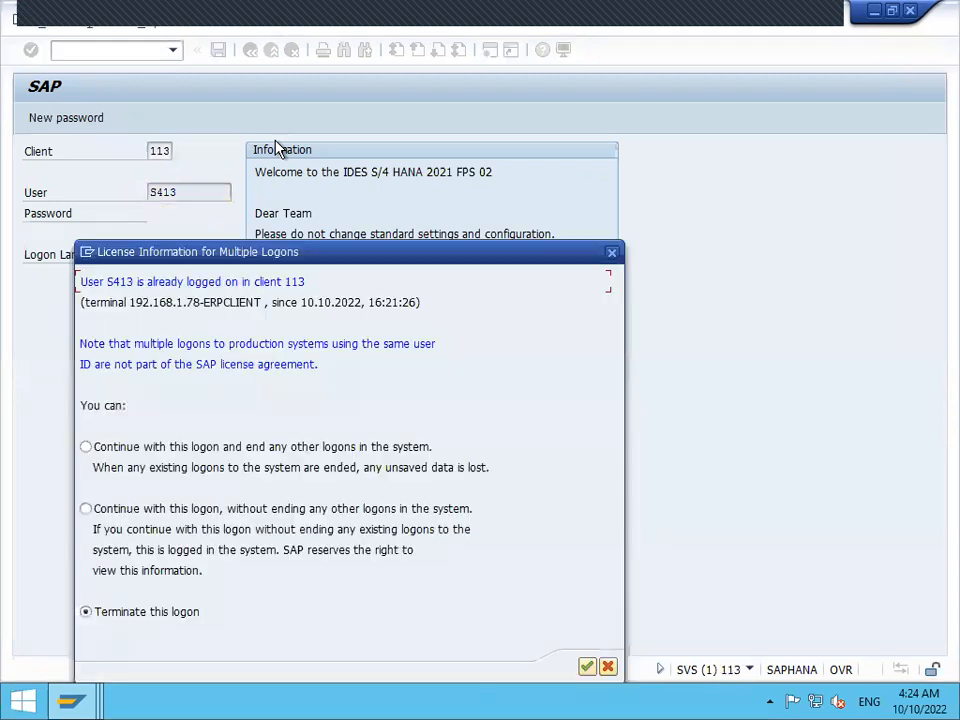
{"action": "left_click", "coordinate": [86, 508]}
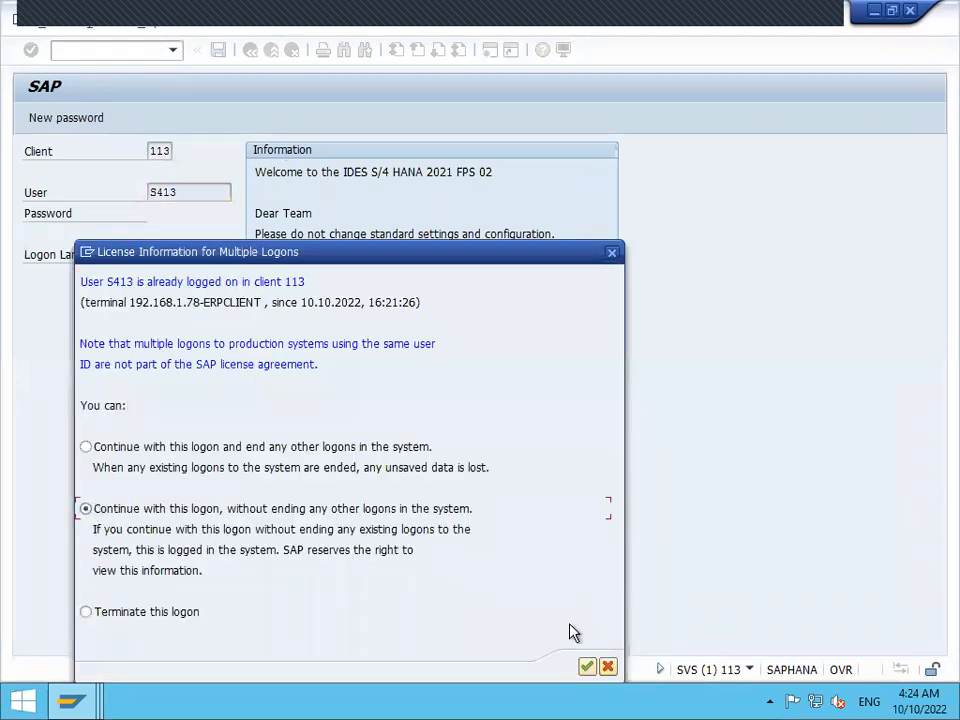
{"action": "left_click", "coordinate": [588, 666]}
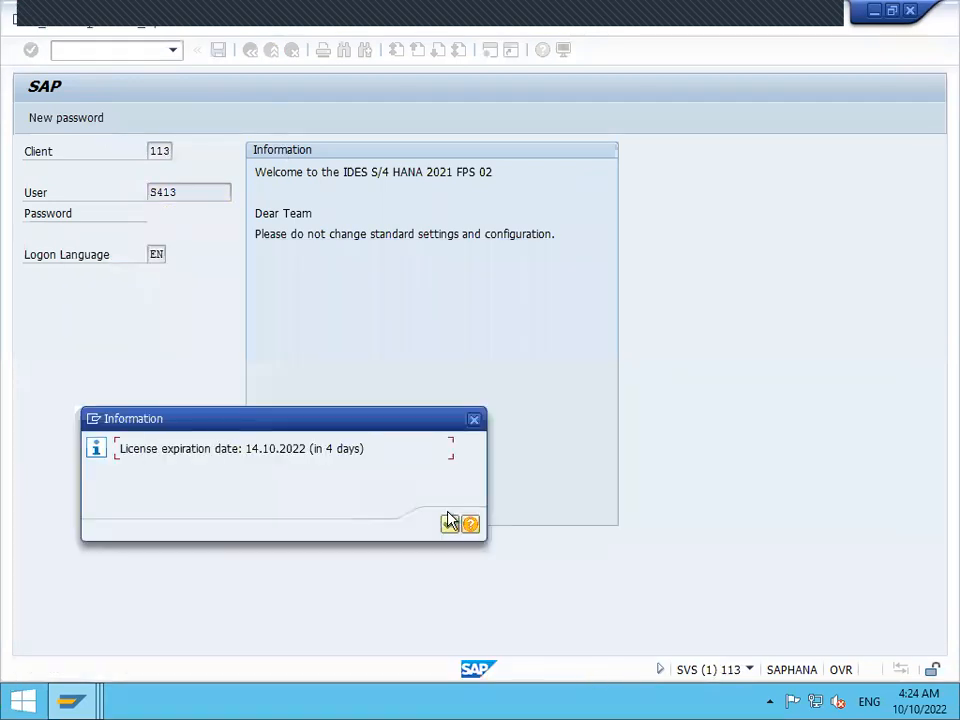
{"action": "left_click", "coordinate": [449, 523]}
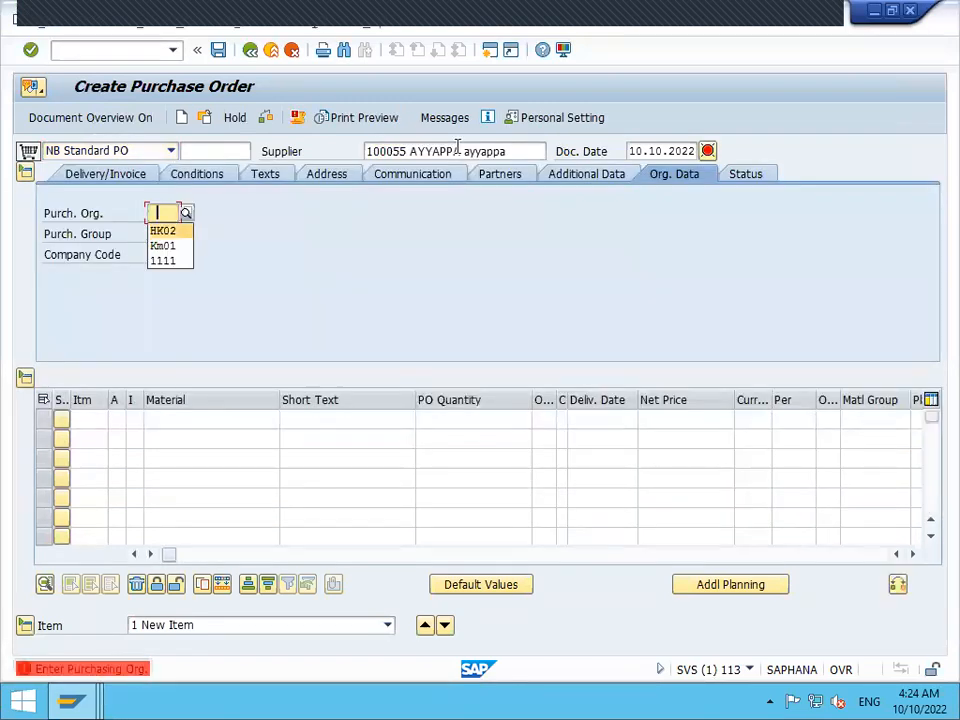
Pick the purchasing organization from the suggestions, then focus the command field
{"action": "left_click", "coordinate": [163, 230]}
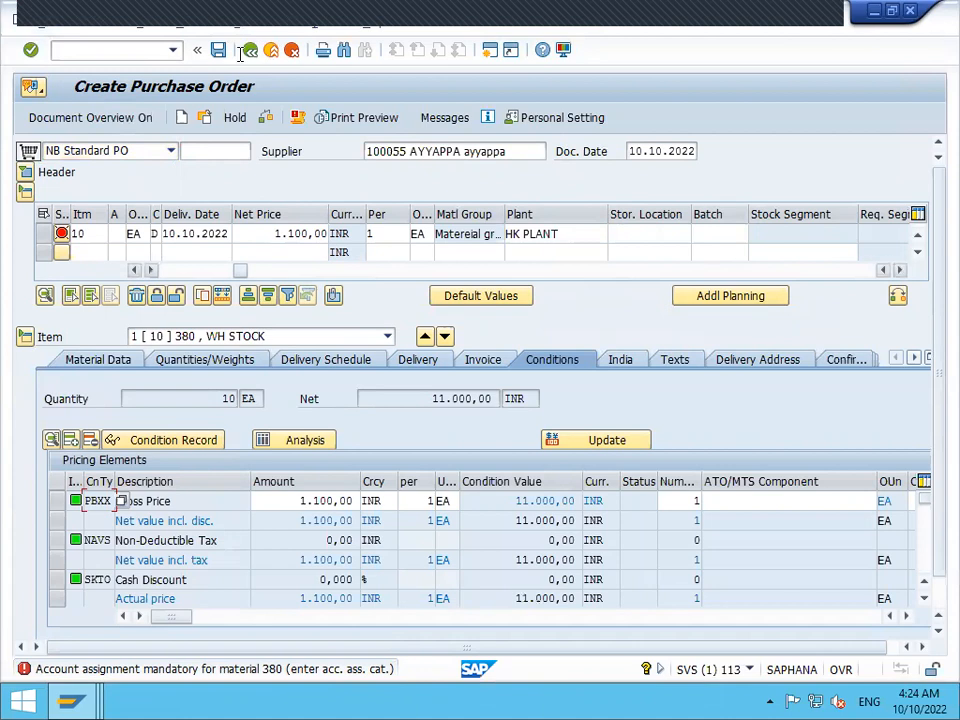
{"action": "left_click", "coordinate": [110, 49]}
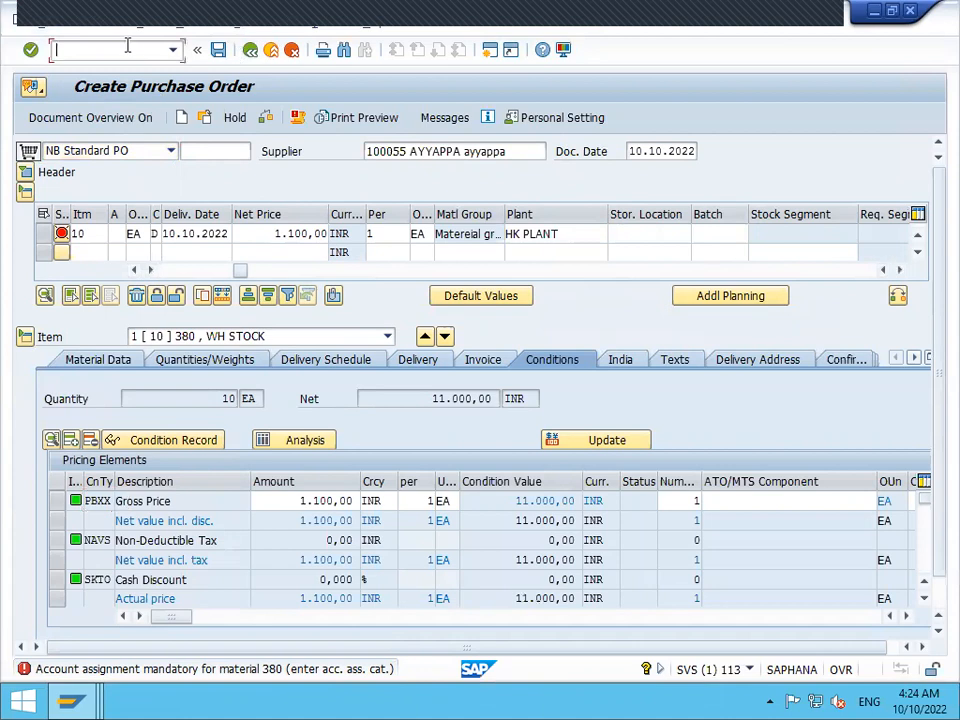
Enter /nOMS2 and jump to material type R01 via Position
{"action": "type", "text": "/n"}
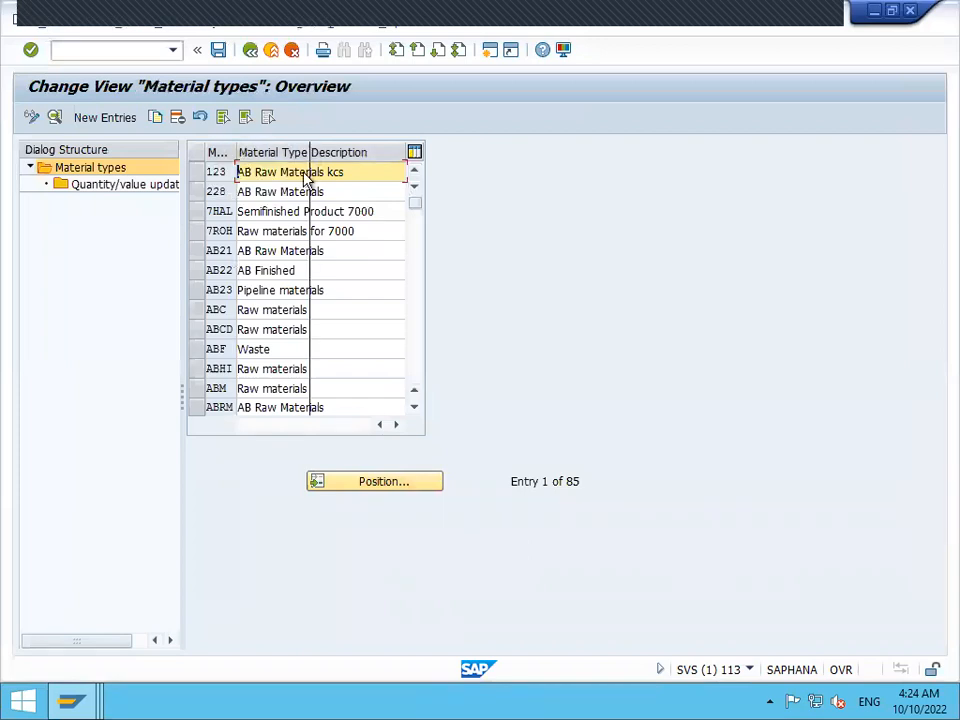
{"action": "left_click", "coordinate": [374, 481]}
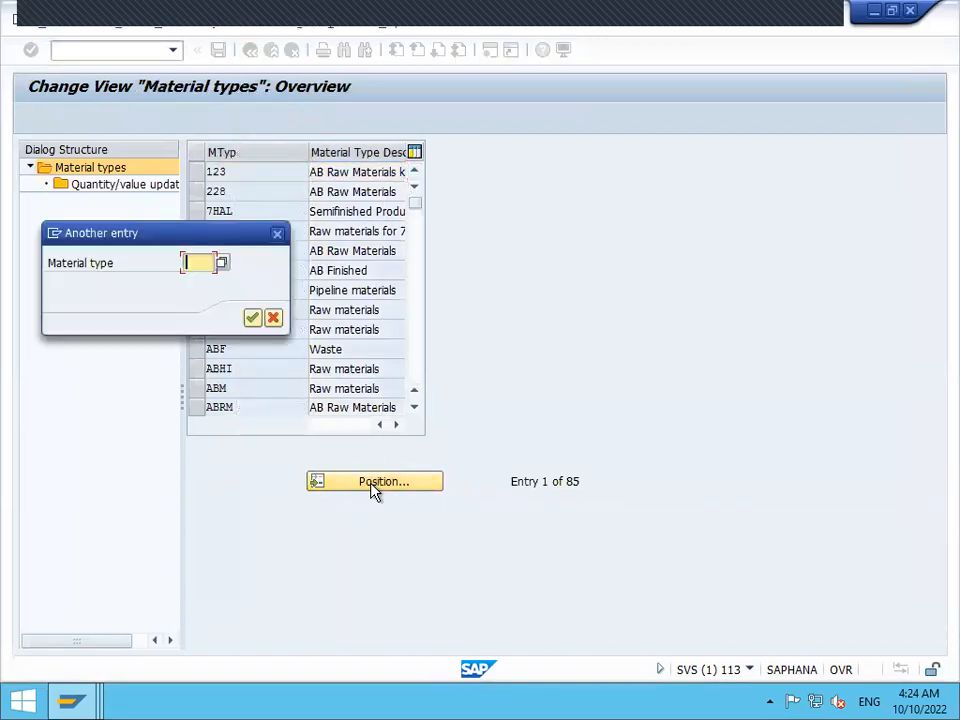
{"action": "left_click", "coordinate": [221, 262]}
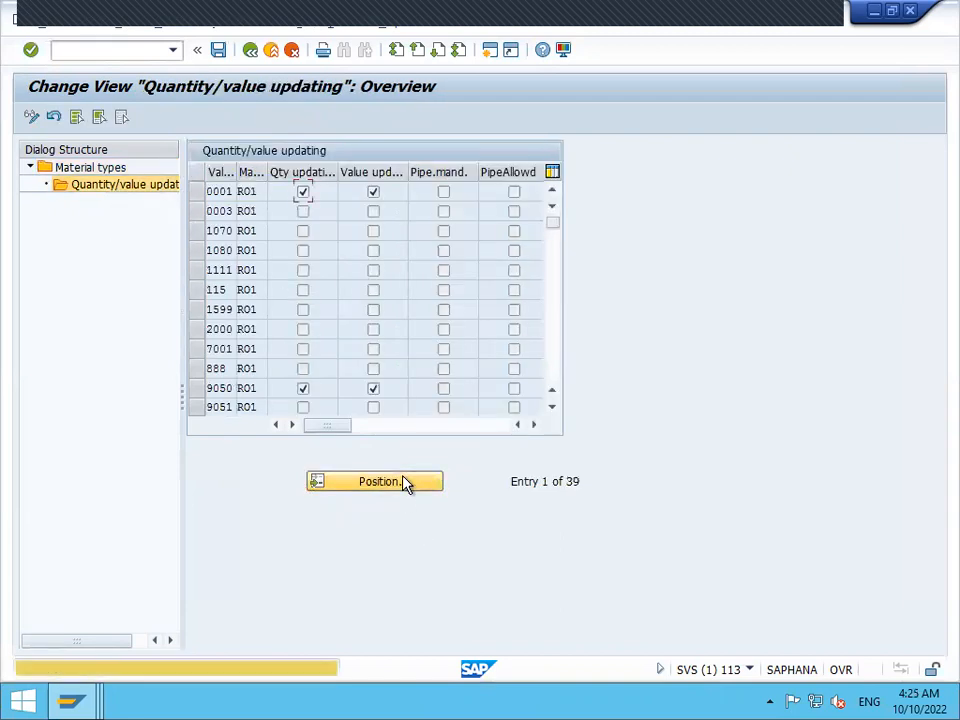
Enable Qty and Value updating for HK02, save with the customizing request, return to Easy Access
{"action": "left_click", "coordinate": [375, 481]}
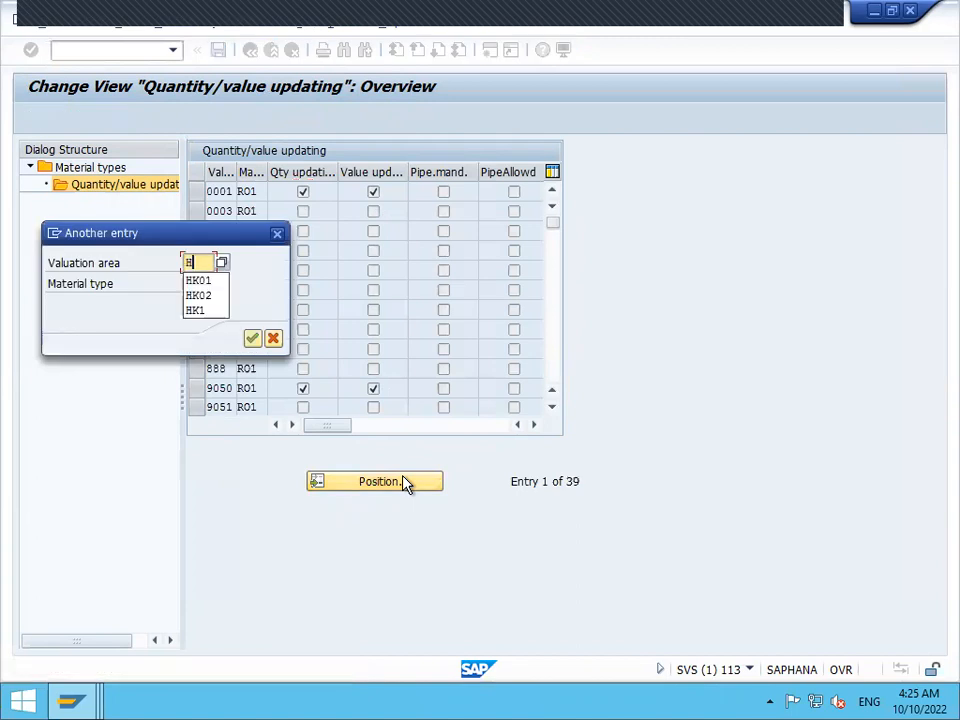
{"action": "left_click", "coordinate": [253, 338]}
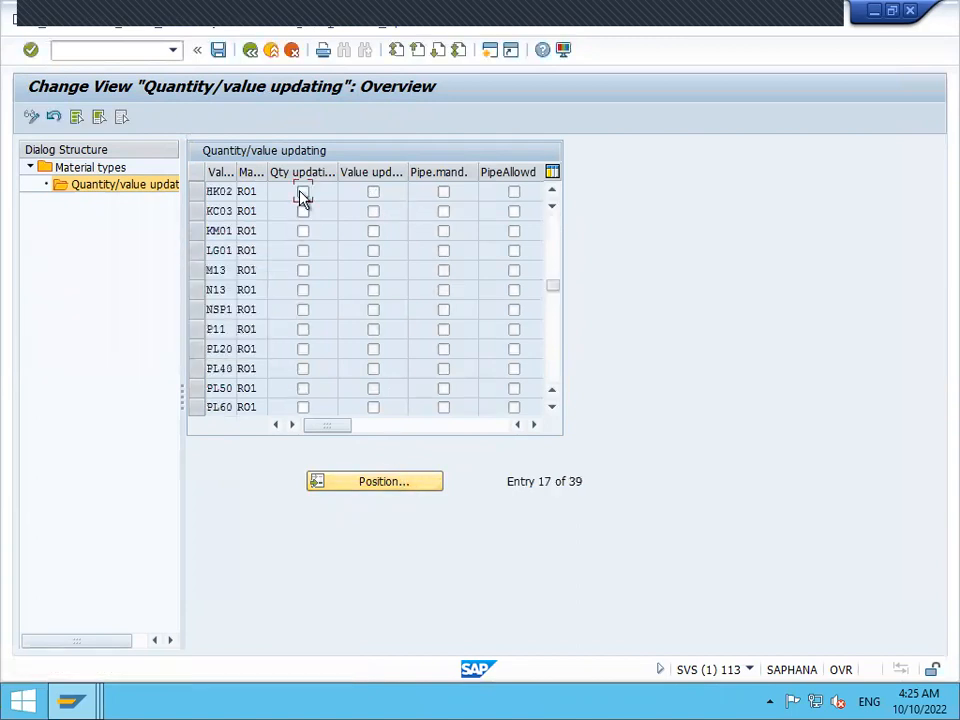
{"action": "left_click", "coordinate": [303, 191]}
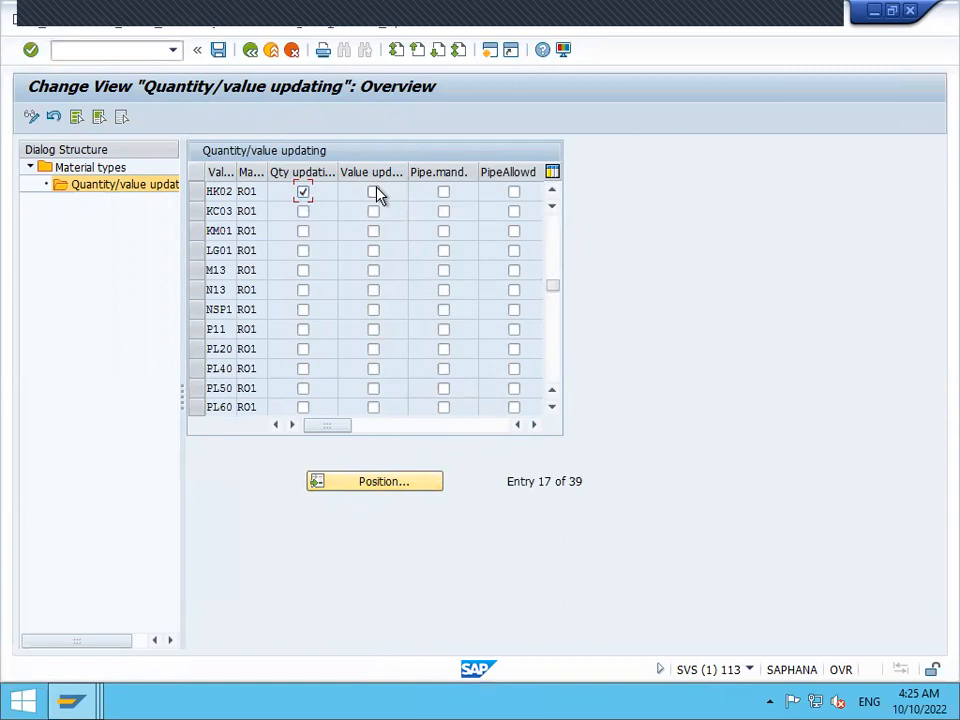
{"action": "left_click", "coordinate": [373, 191]}
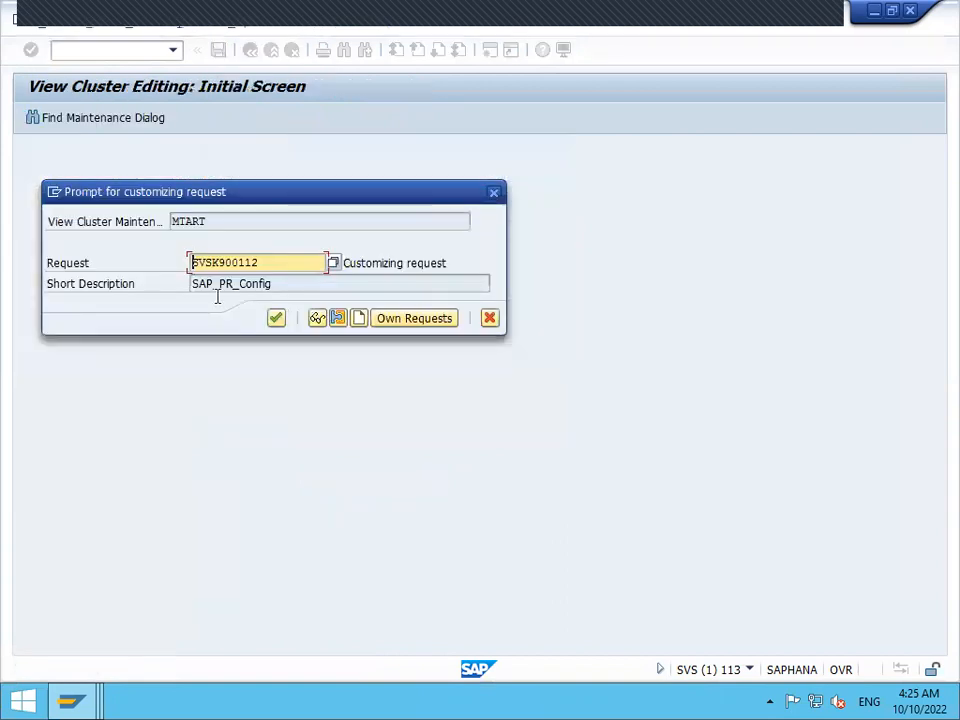
{"action": "left_click", "coordinate": [276, 318]}
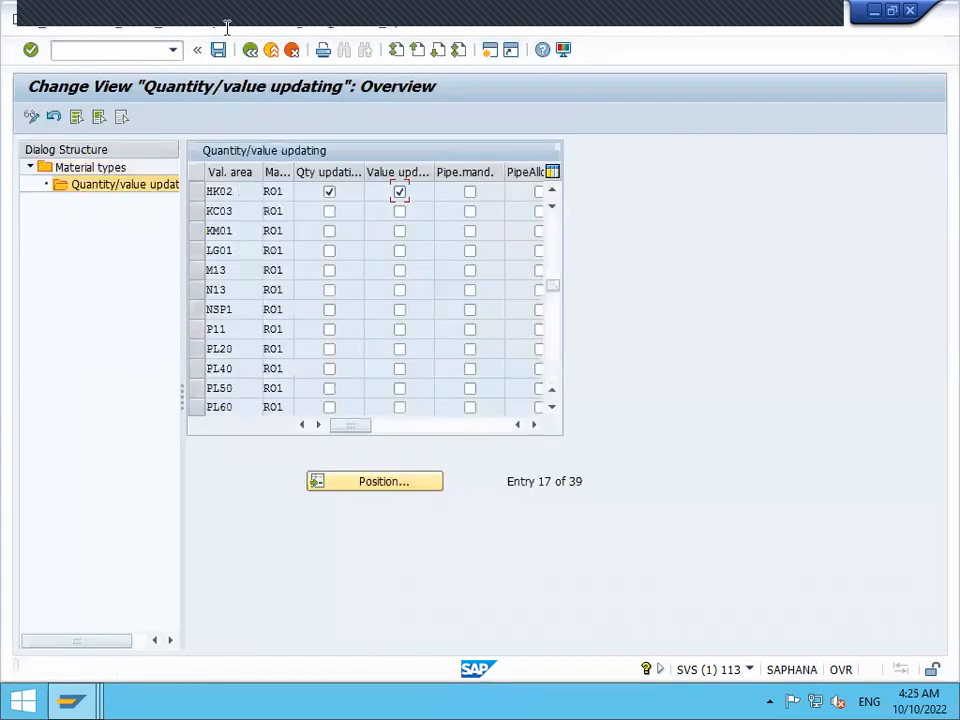
{"action": "left_click", "coordinate": [272, 50]}
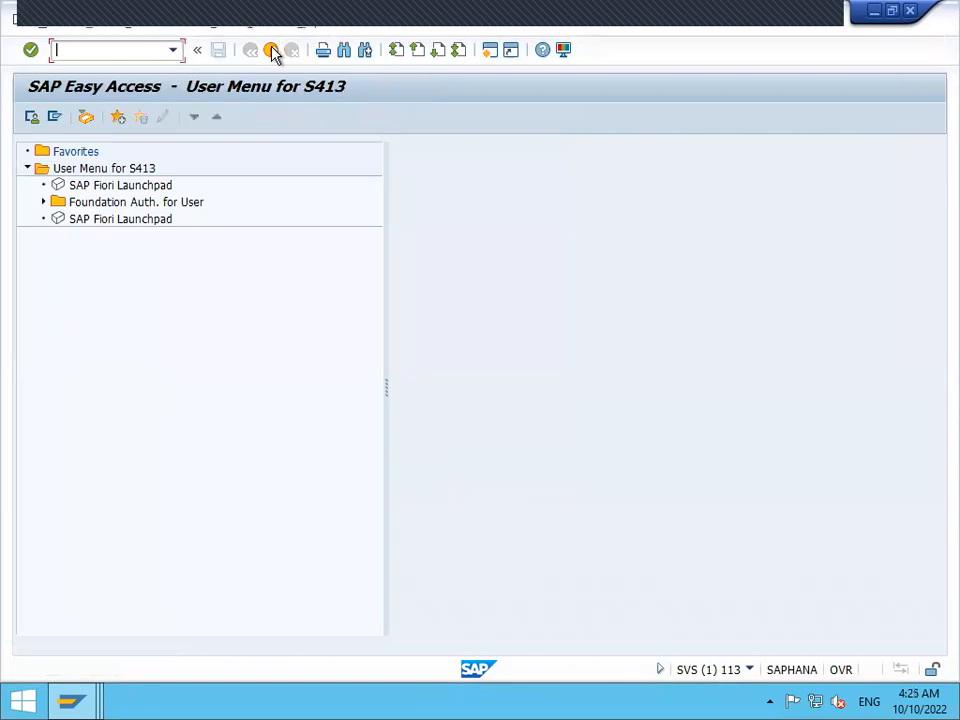
In ME21N, enter supplier 100055, material 380 and plant HK02 for the item
{"action": "type", "text": "ME21N"}
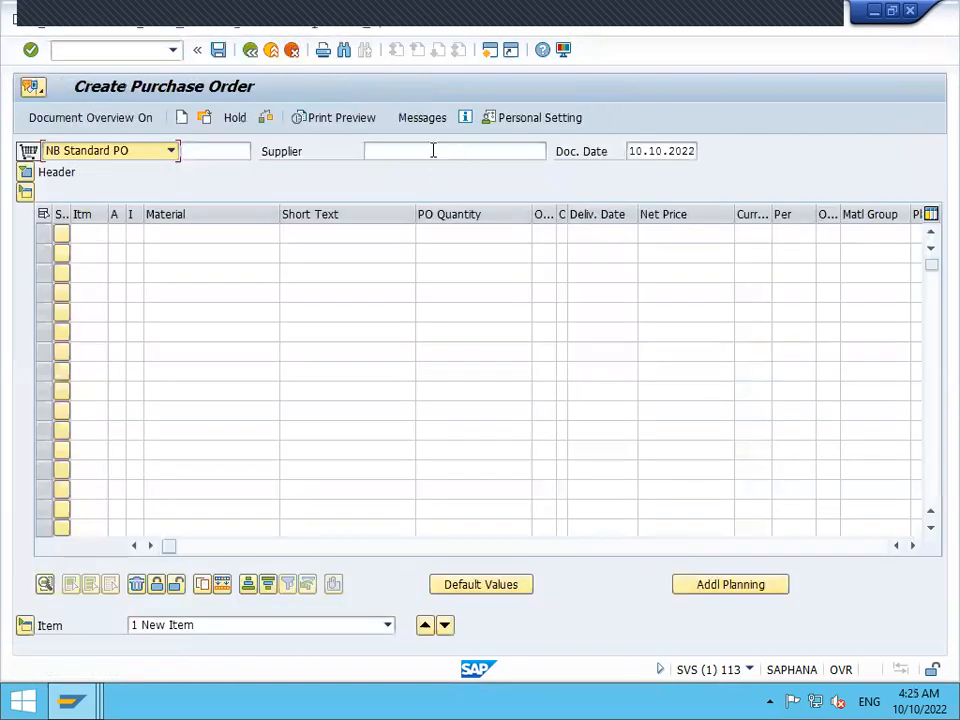
{"action": "left_click", "coordinate": [455, 150]}
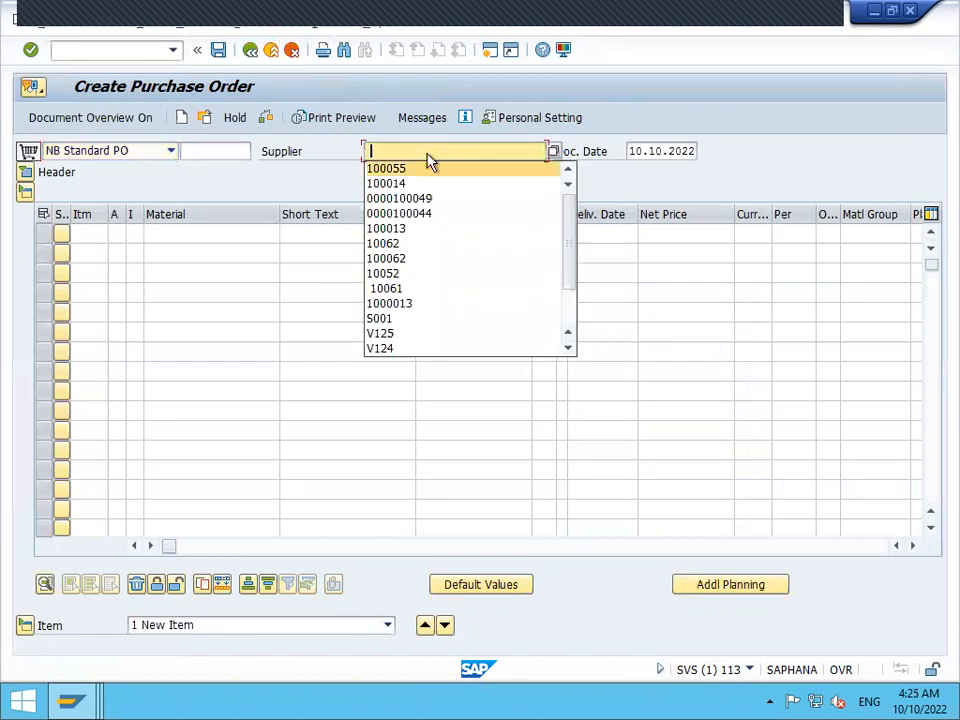
{"action": "left_click", "coordinate": [386, 167]}
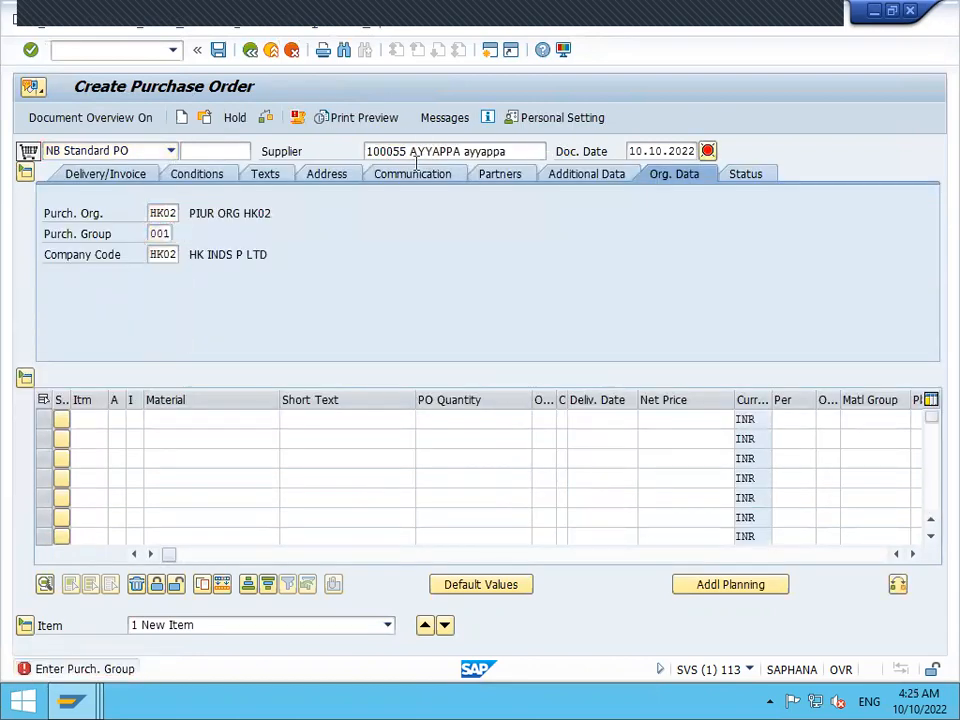
{"action": "left_click", "coordinate": [200, 418]}
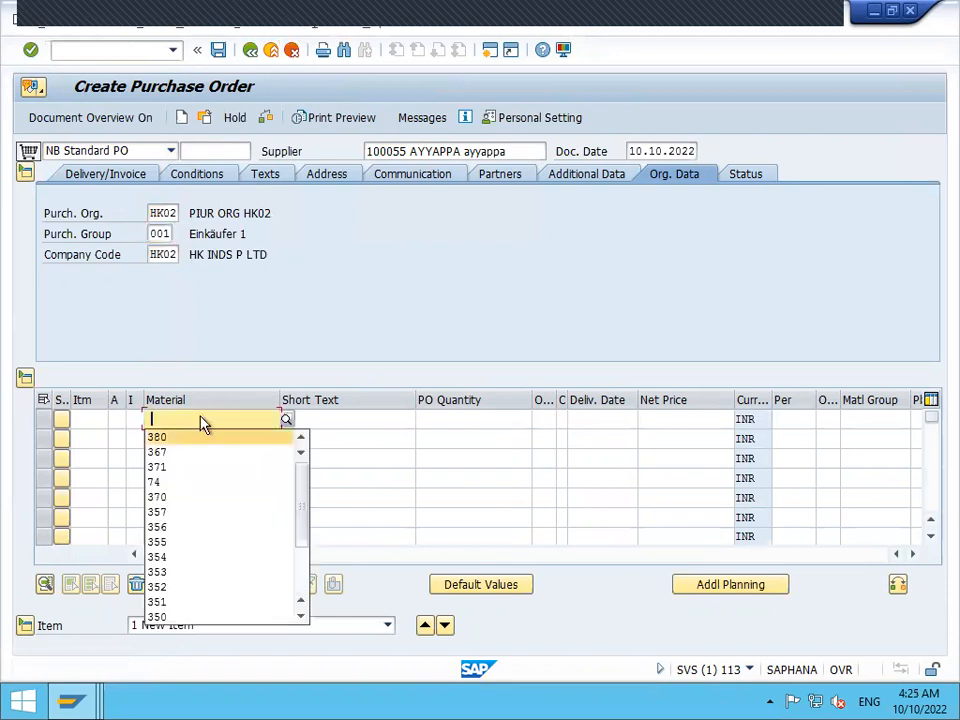
{"action": "left_click", "coordinate": [156, 436]}
{"action": "type", "text": "10"}
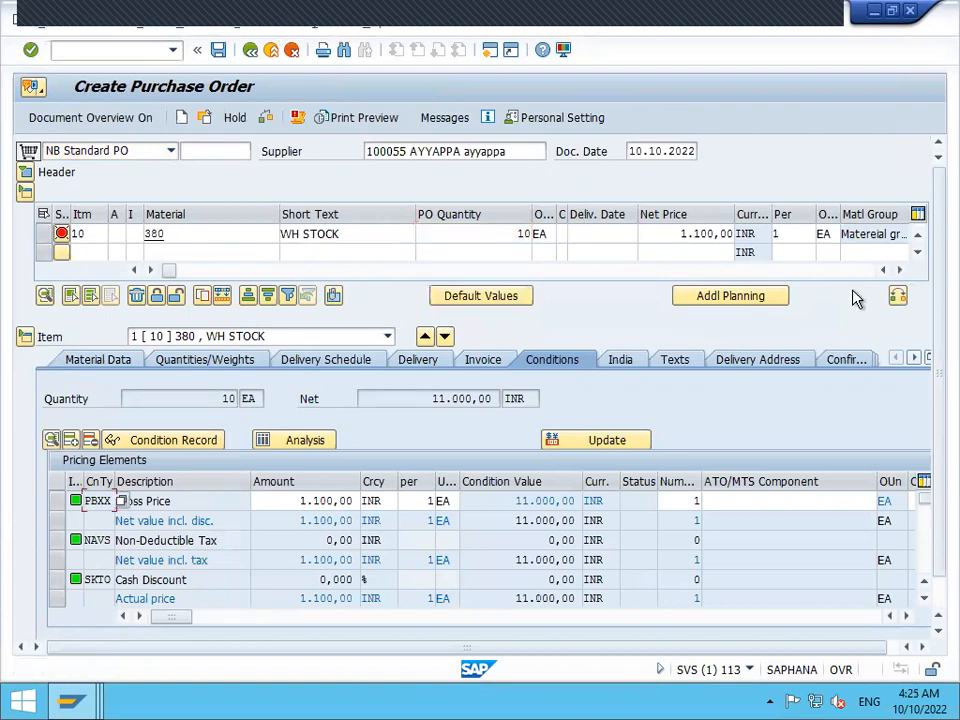
{"action": "left_click", "coordinate": [899, 270]}
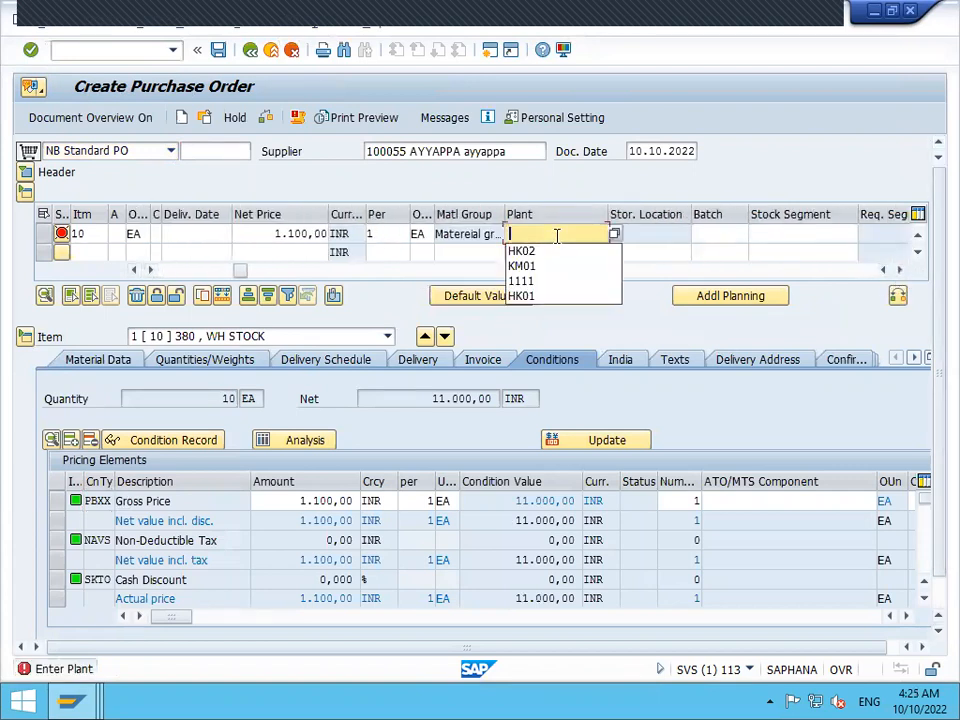
{"action": "left_click", "coordinate": [522, 296]}
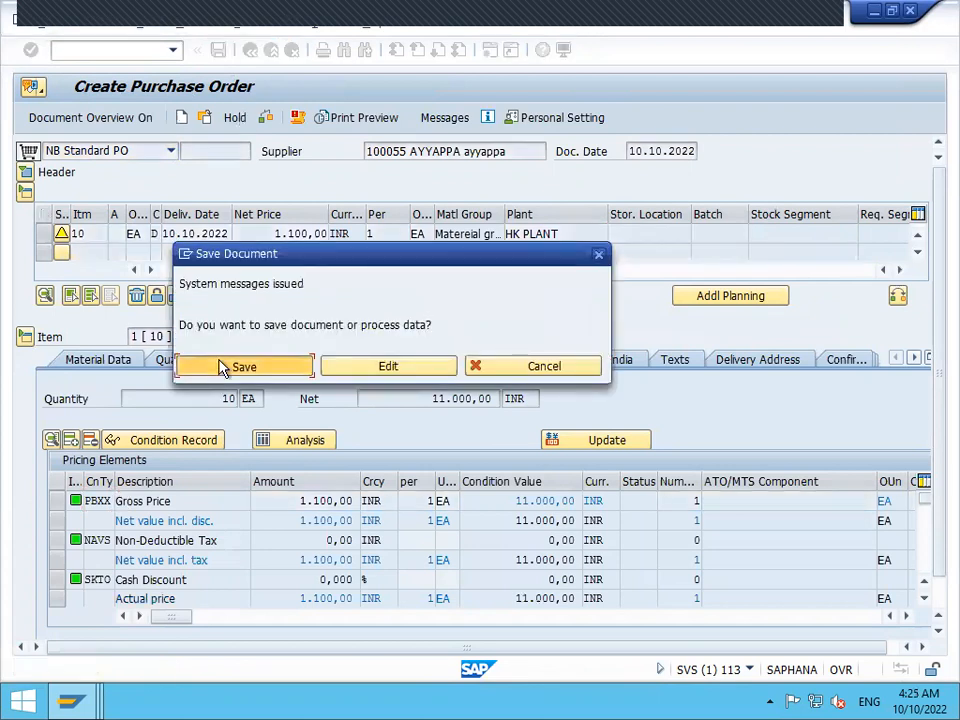
{"action": "left_click", "coordinate": [244, 366]}
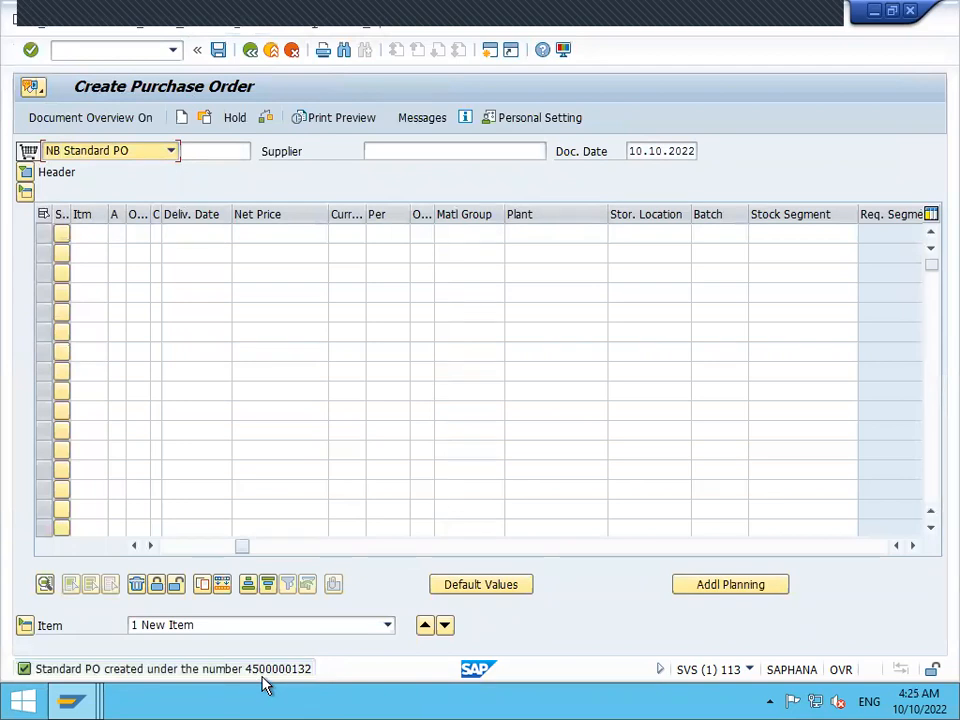
{"action": "mouse_move", "coordinate": [615, 8]}
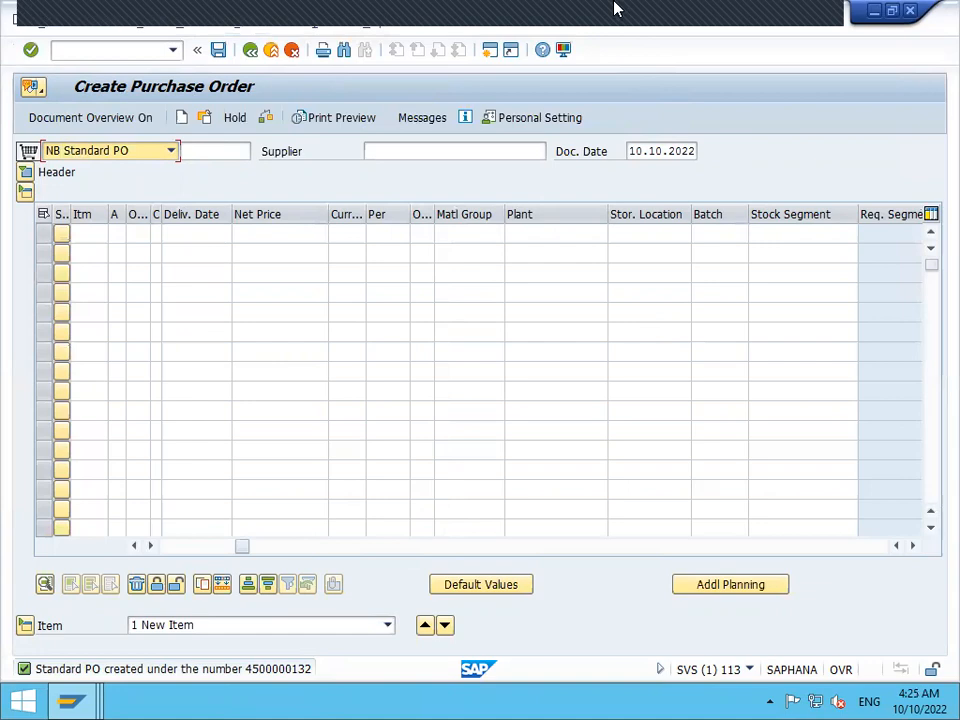
{"action": "left_click", "coordinate": [643, 701]}
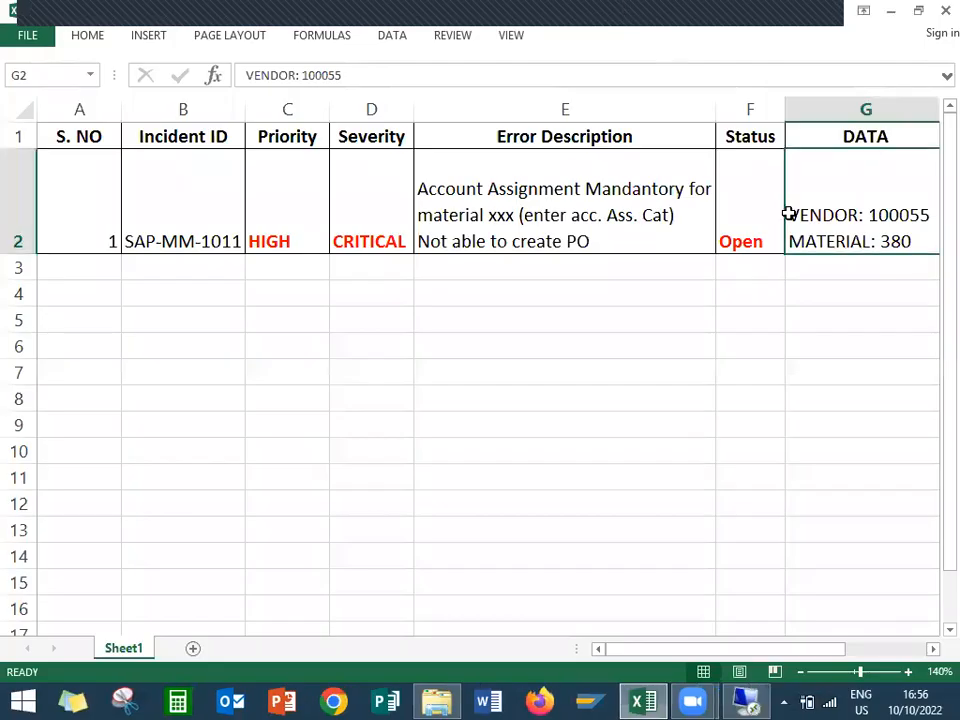
{"action": "left_click", "coordinate": [750, 215]}
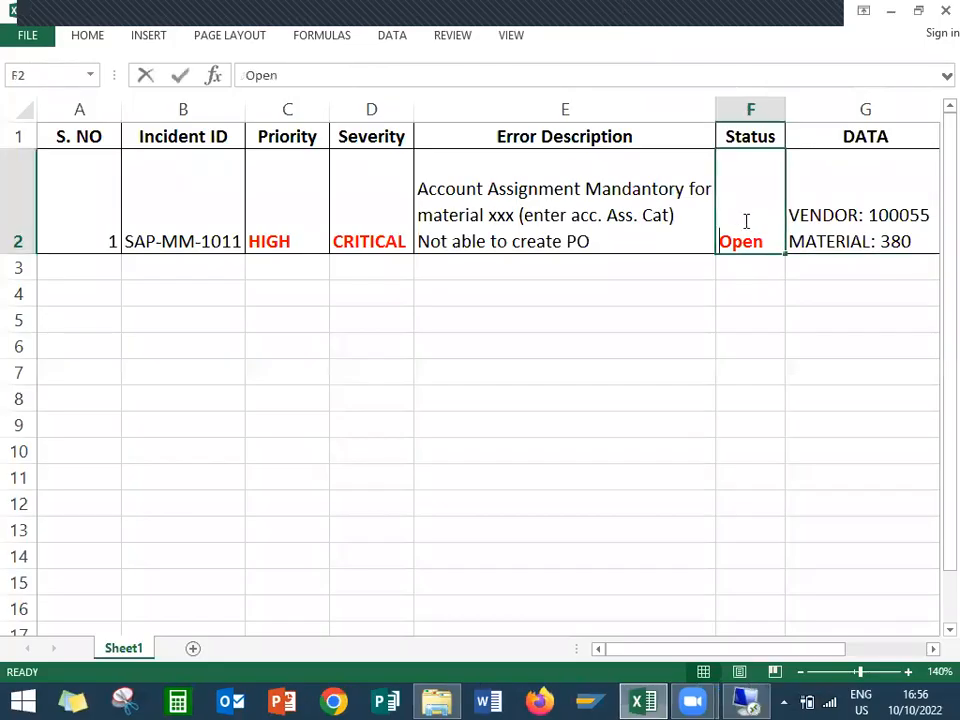